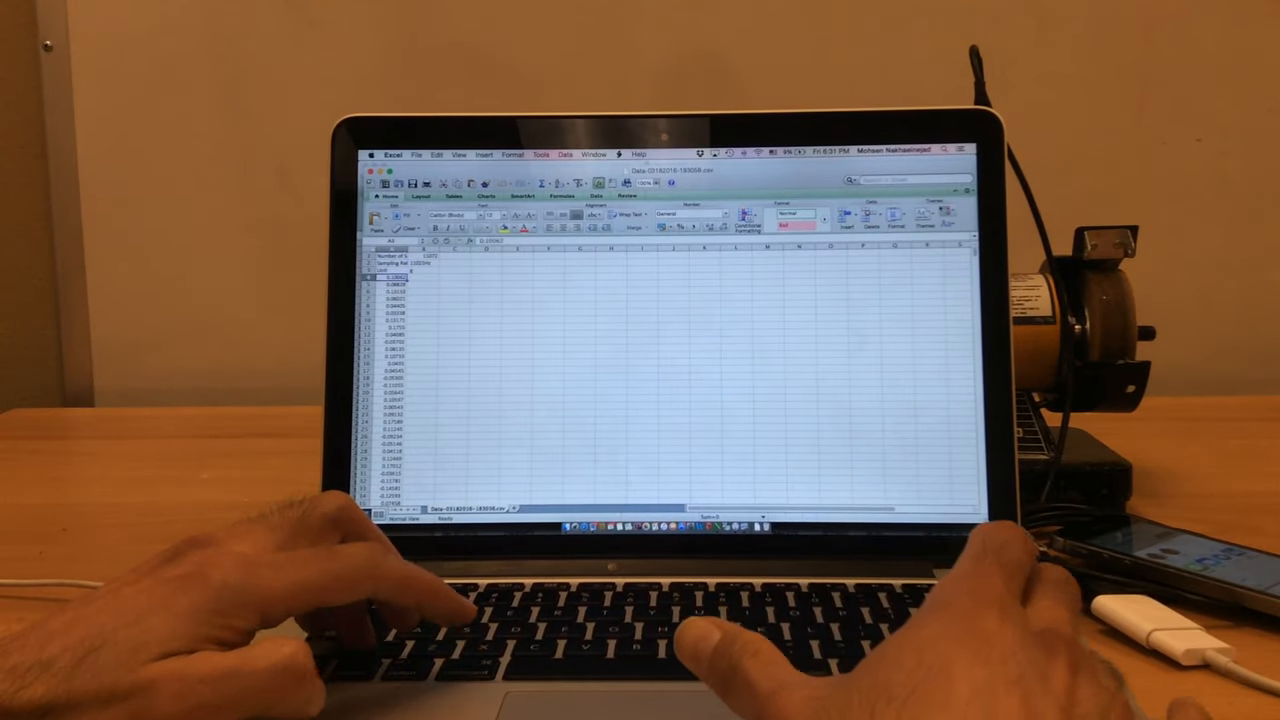
# - Scroll down the sensor column and open the Charts tab to see insertable chart types
pyautogui.scroll(-3)
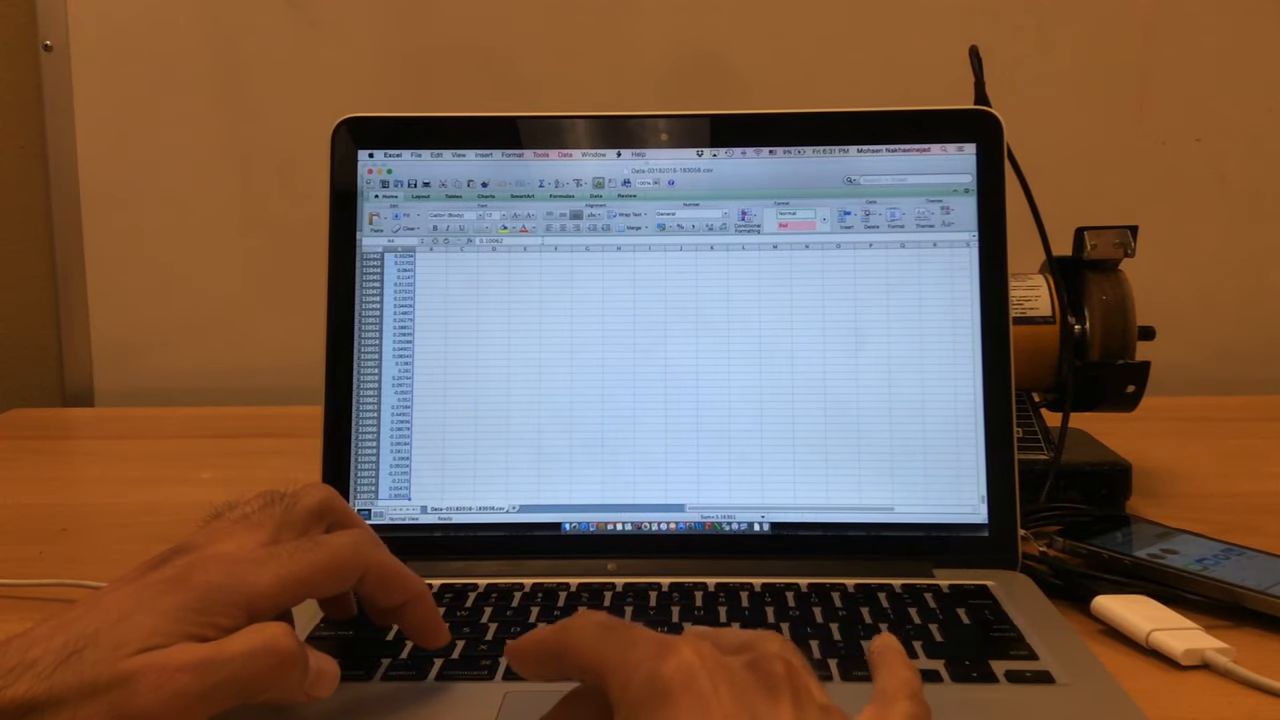
pyautogui.click(486, 196)
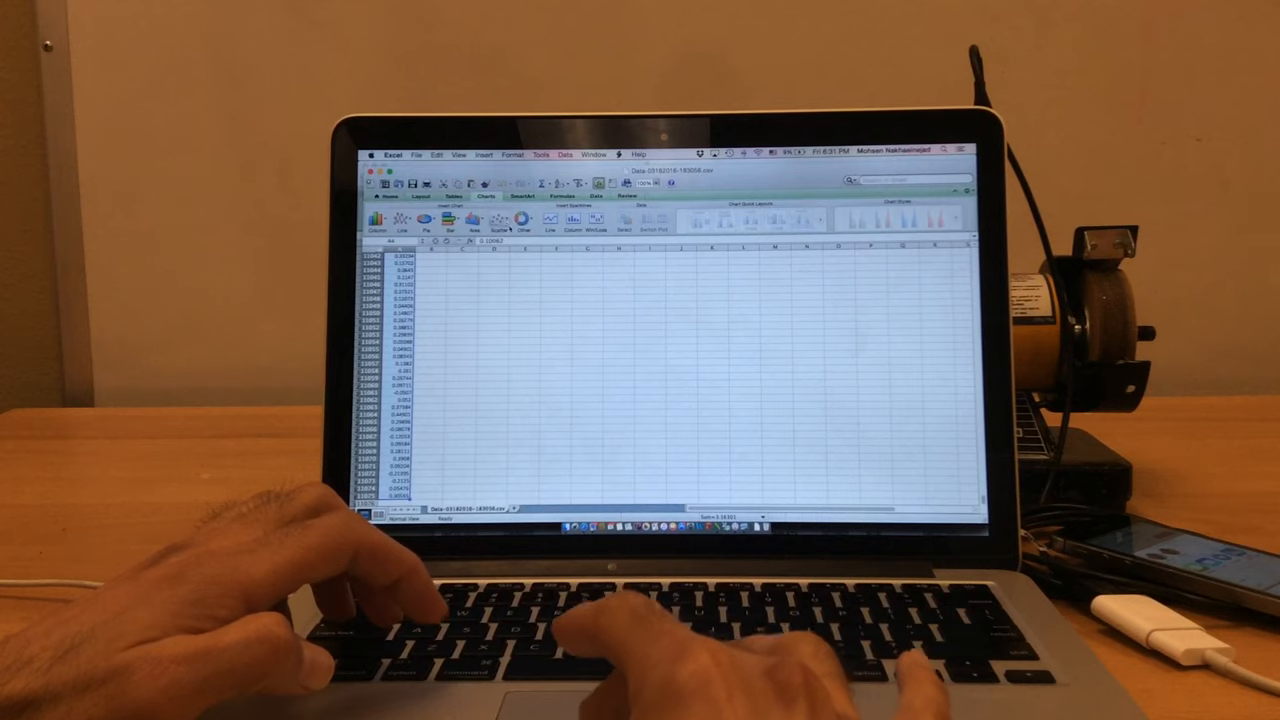